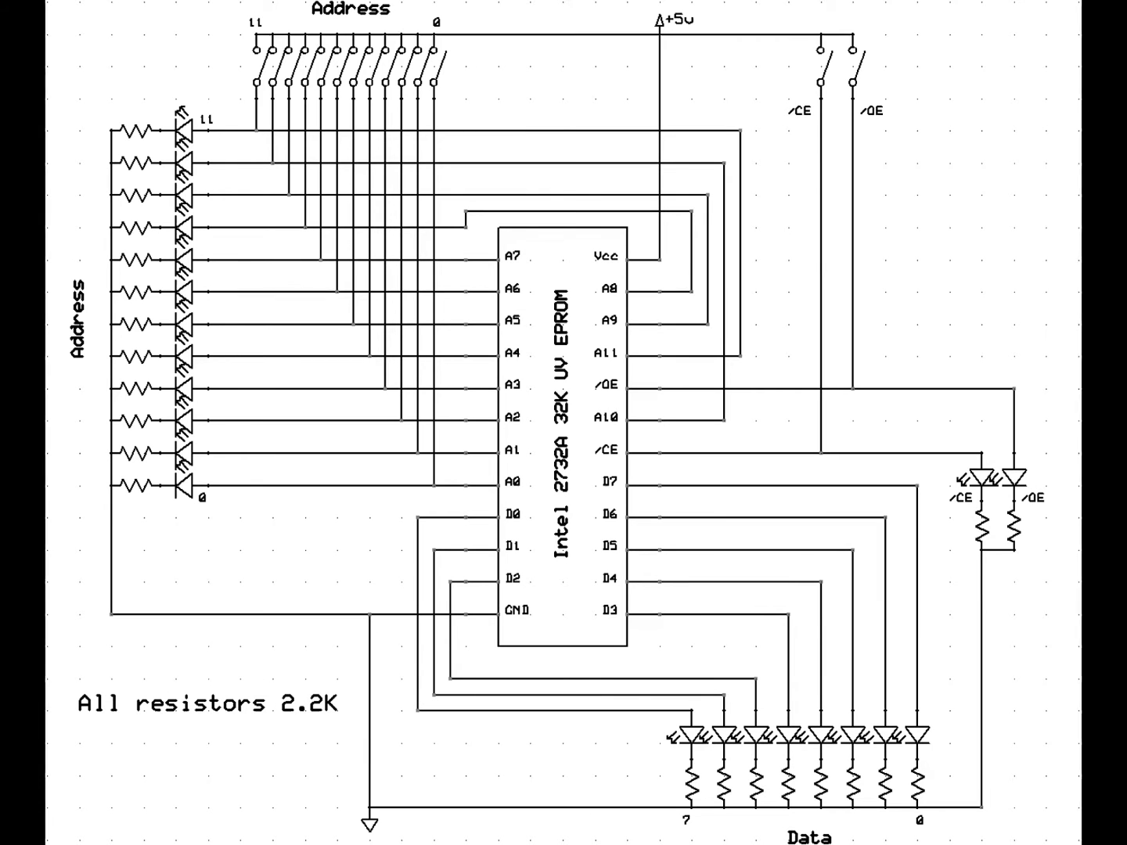
Advance the slideshow so the bank of twelve address switches is highlighted.
left_click(829, 79)
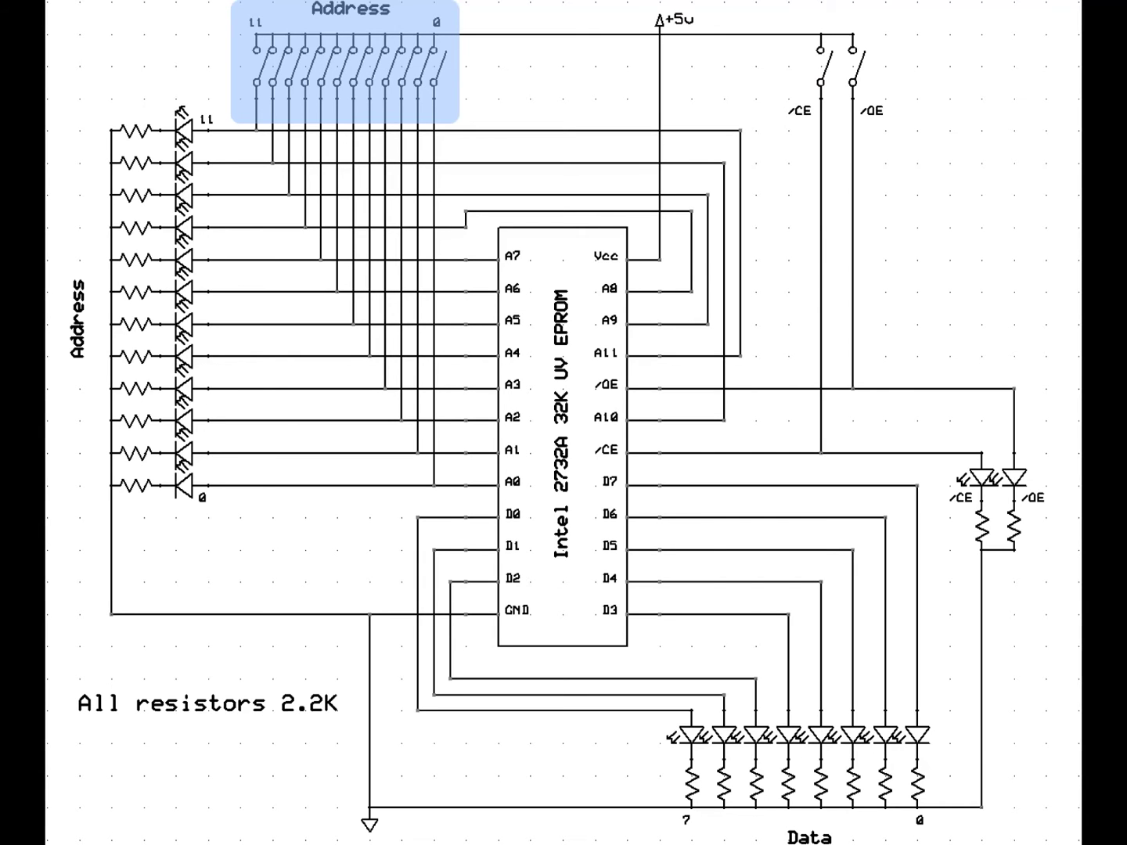
Advance the slideshow so the 2732A EPROM's GND pin is highlighted.
left_click(798, 759)
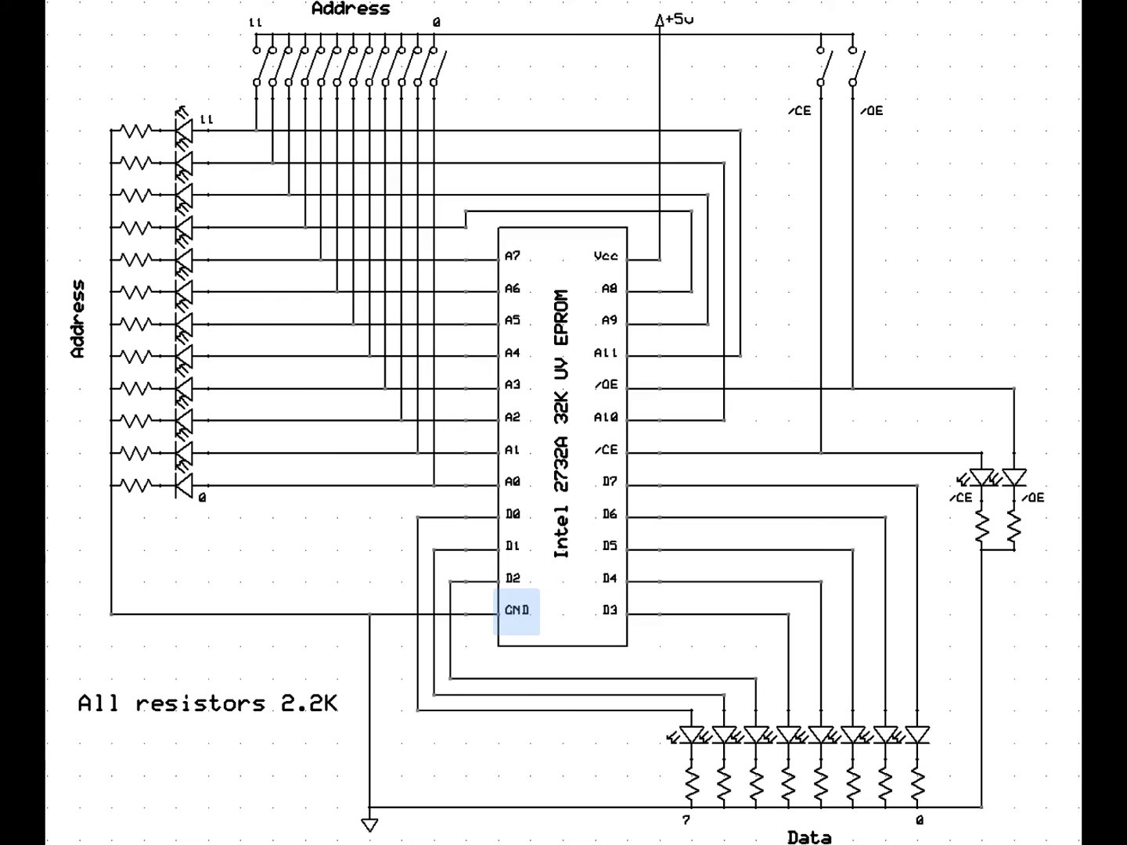
Advance the slideshow so the /OE control switch at upper right is highlighted.
left_click(862, 65)
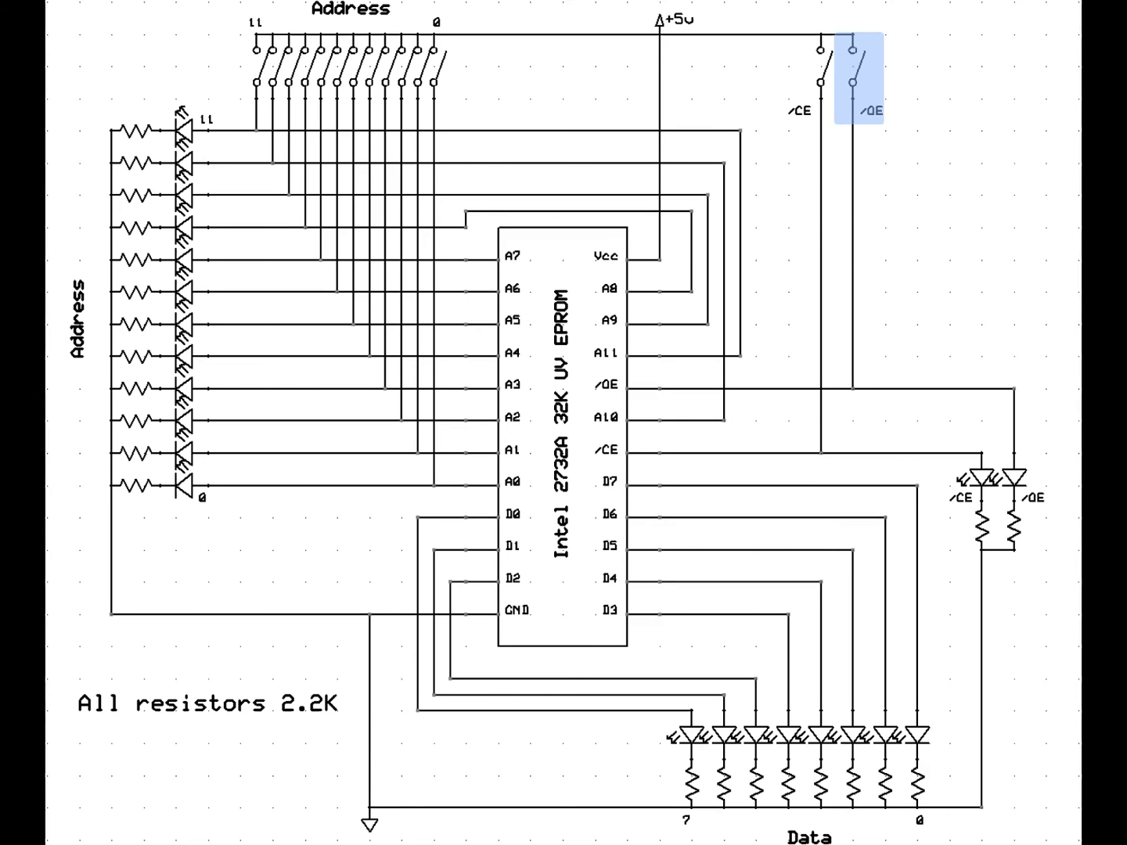